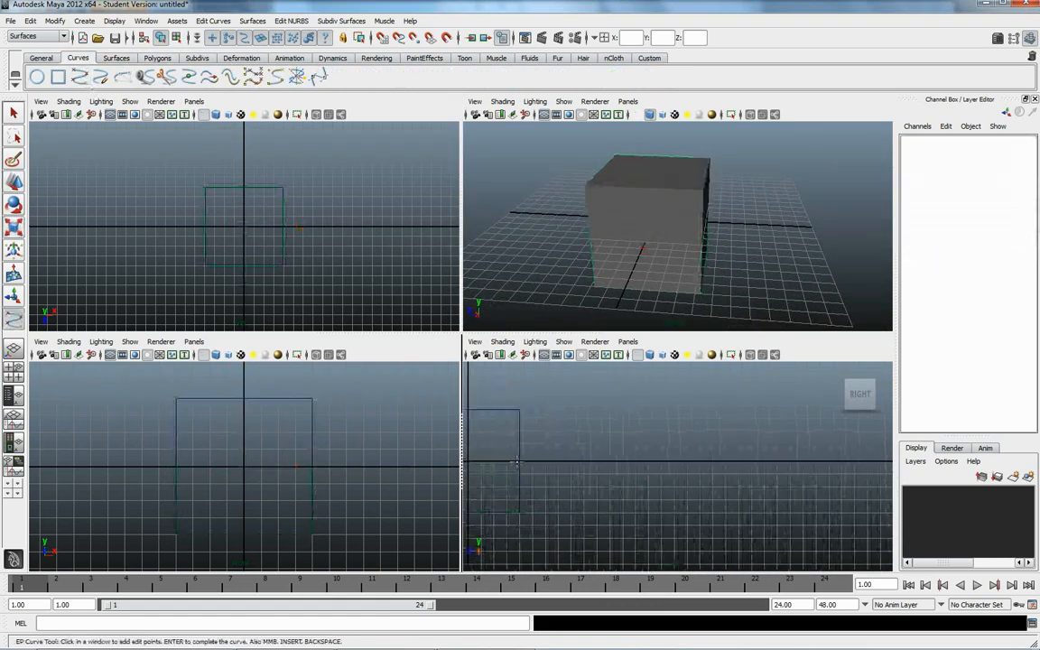
# Place EP curve points in the side view to form the path beside the cube
pyautogui.click(718, 499)
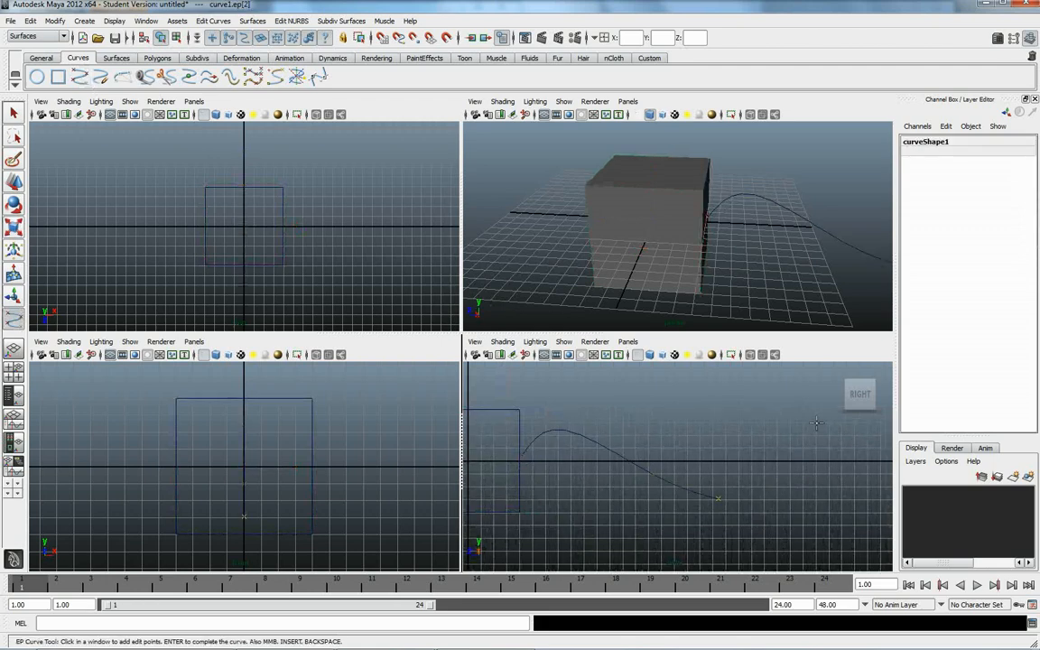
pyautogui.click(621, 462)
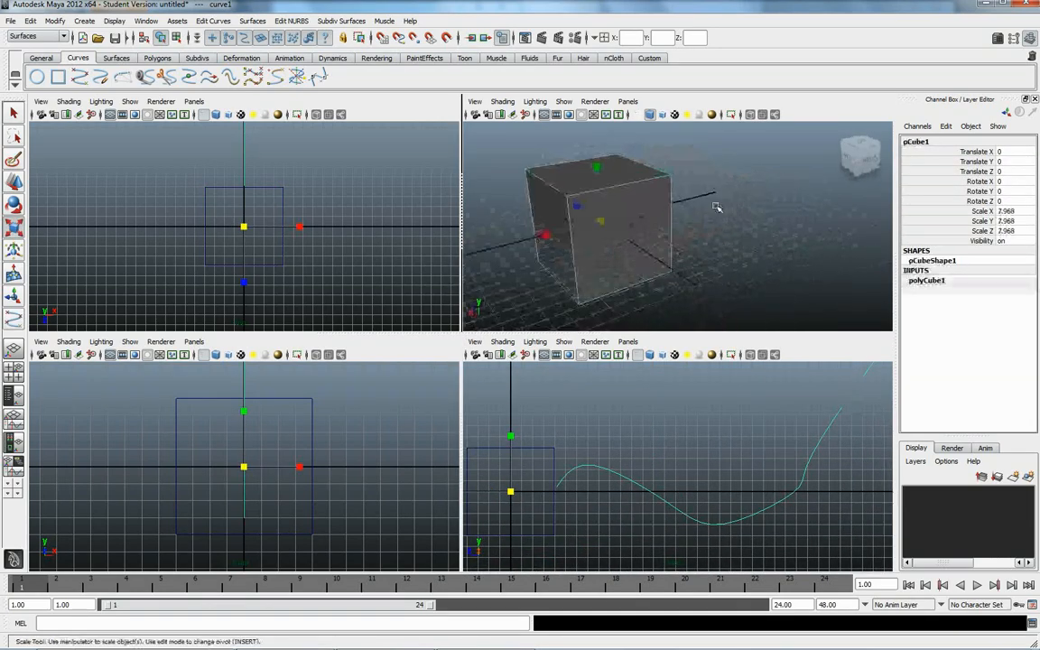
# Pick the cube face facing the curve plus the curve, then reach the Polygons Edit Mesh commands
pyautogui.rightClick(614, 213)
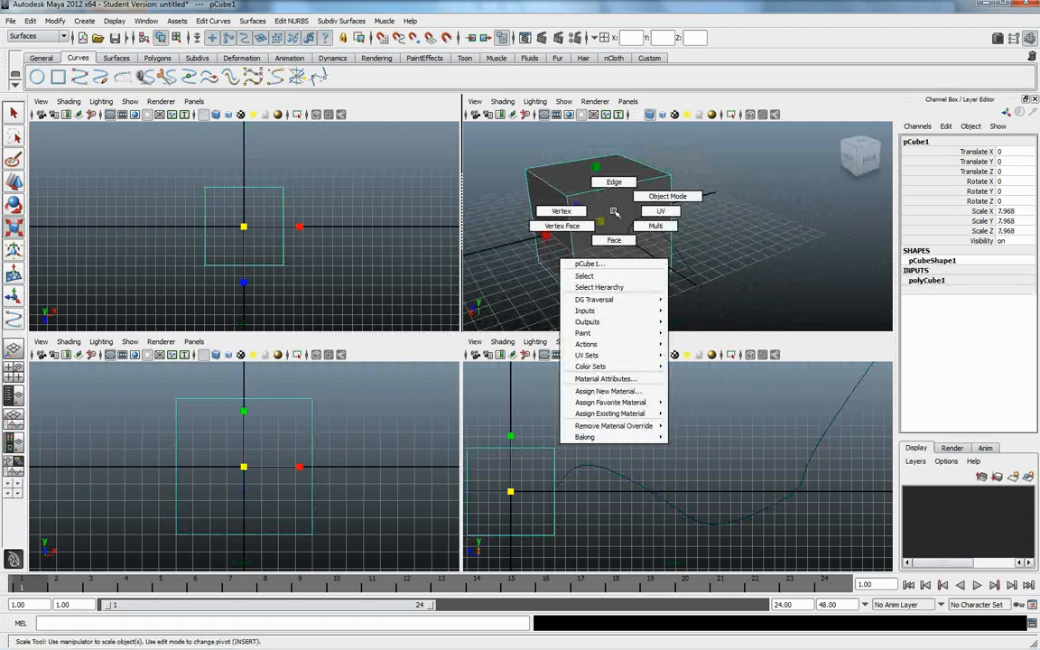
pyautogui.click(632, 246)
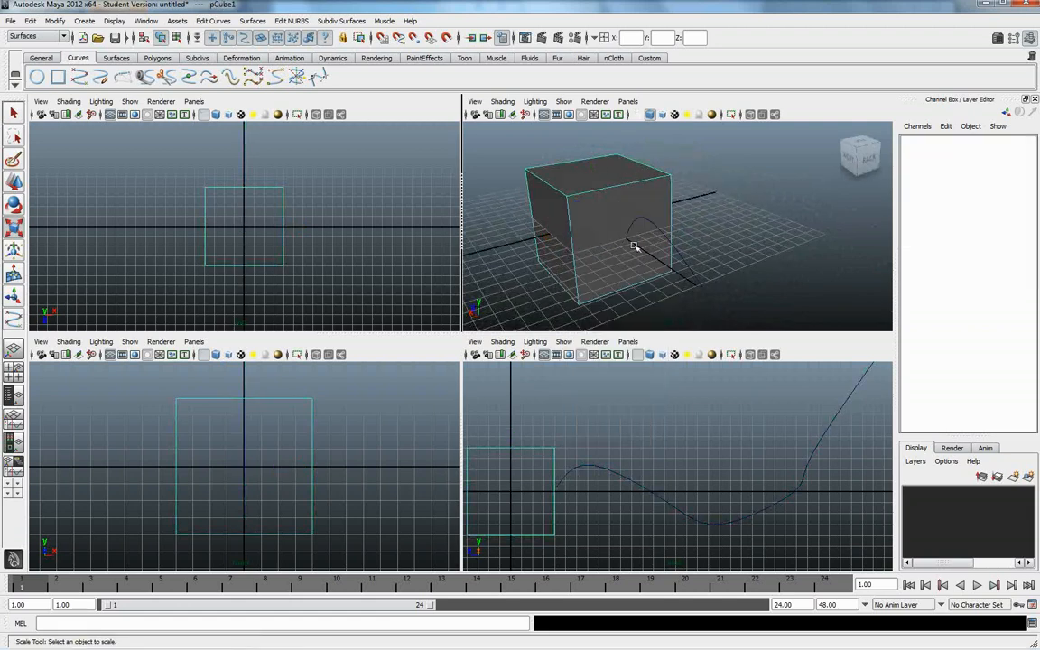
pyautogui.click(595, 226)
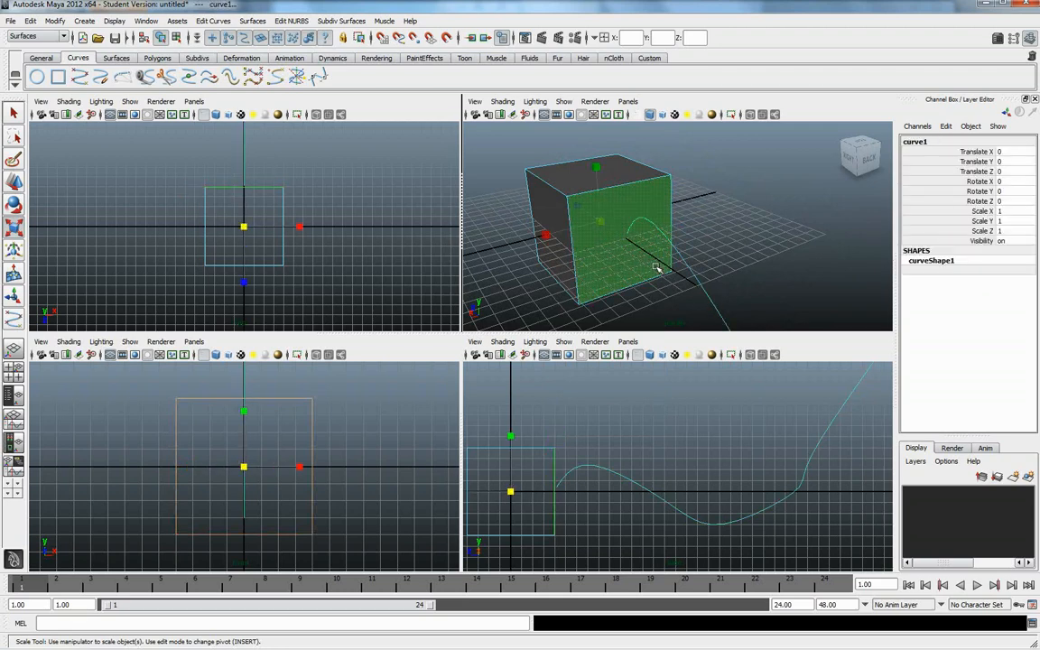
pyautogui.click(157, 58)
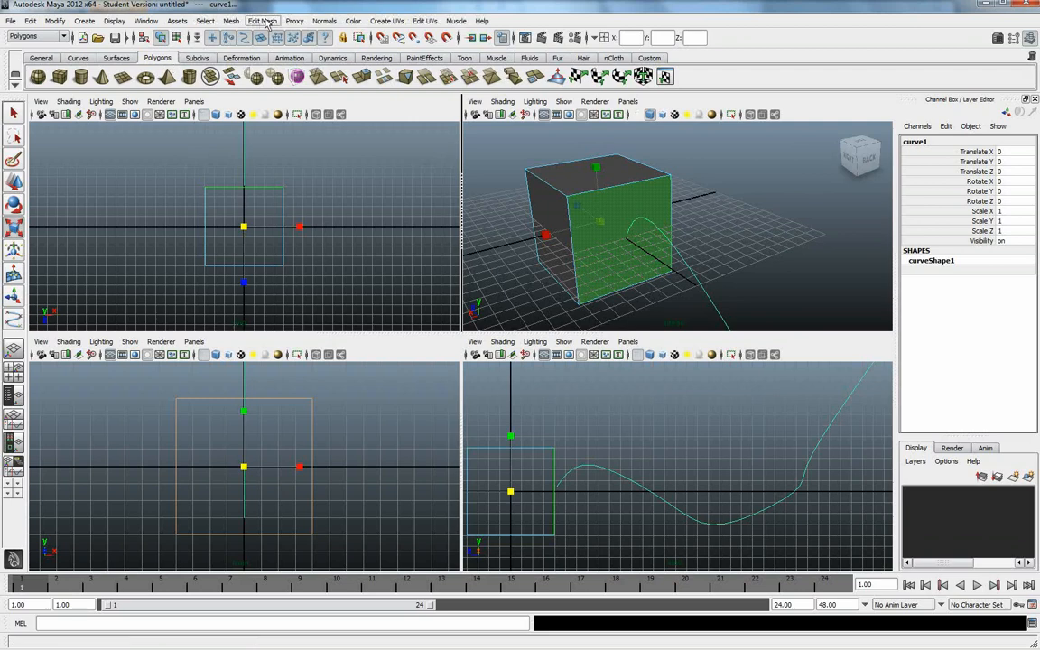
pyautogui.click(264, 22)
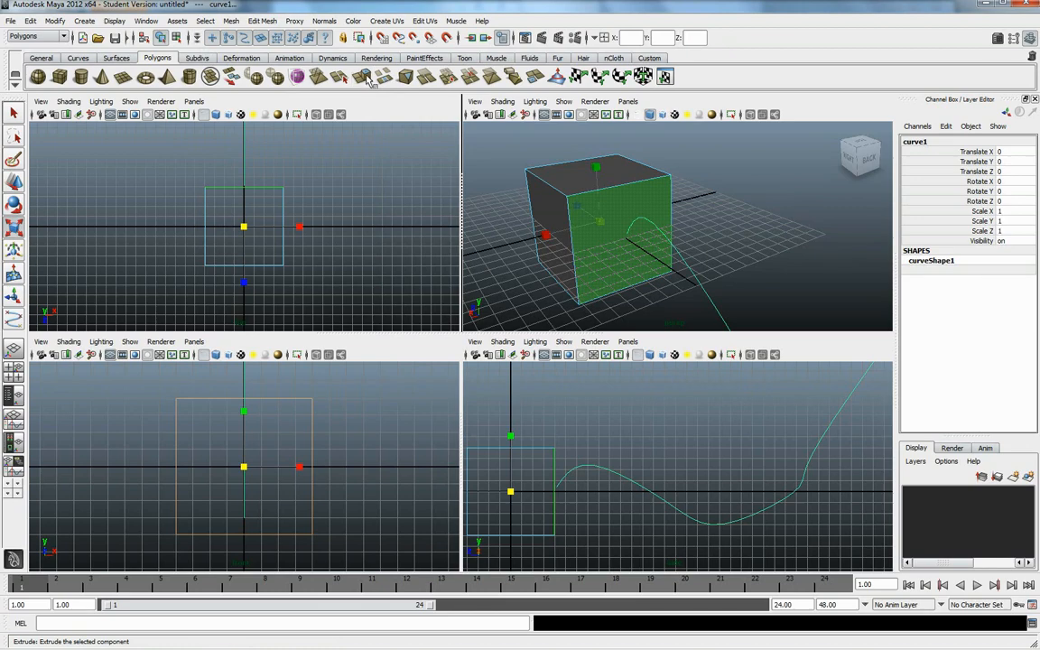
# Extrude the selected face along the curve and raise polyExtrudeFace1 Divisions so it follows the path
pyautogui.click(368, 76)
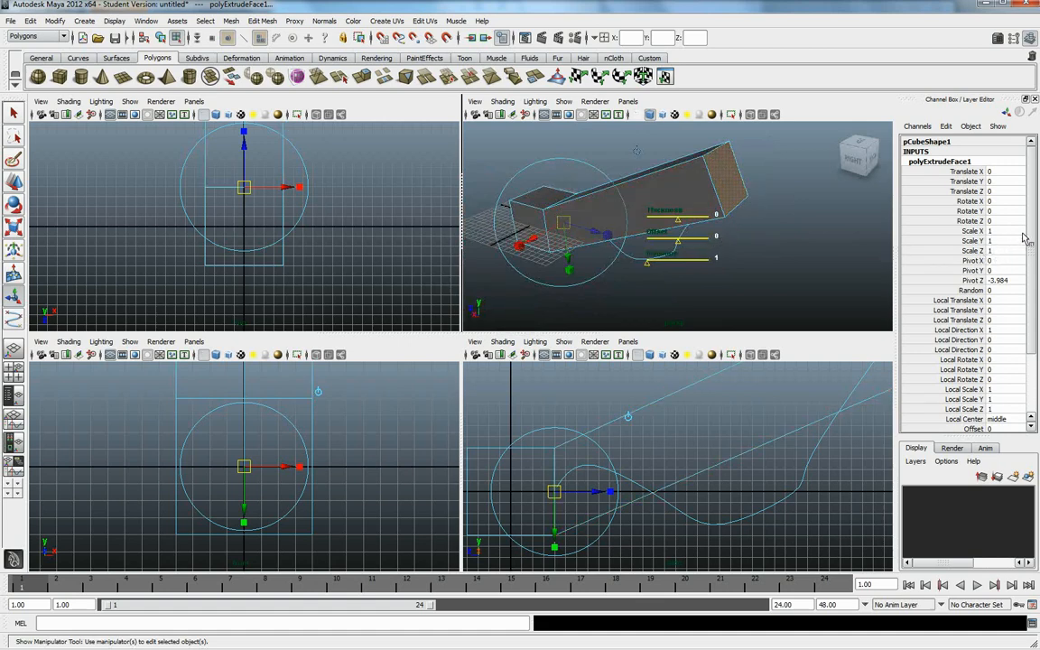
pyautogui.scroll(-3)
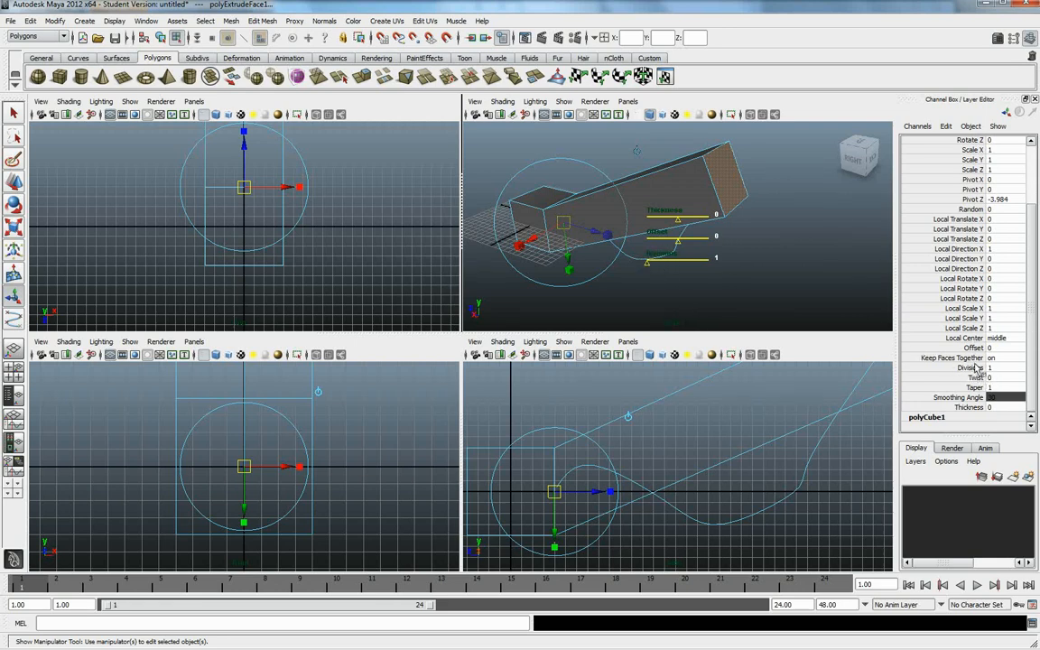
pyautogui.moveTo(973, 372)
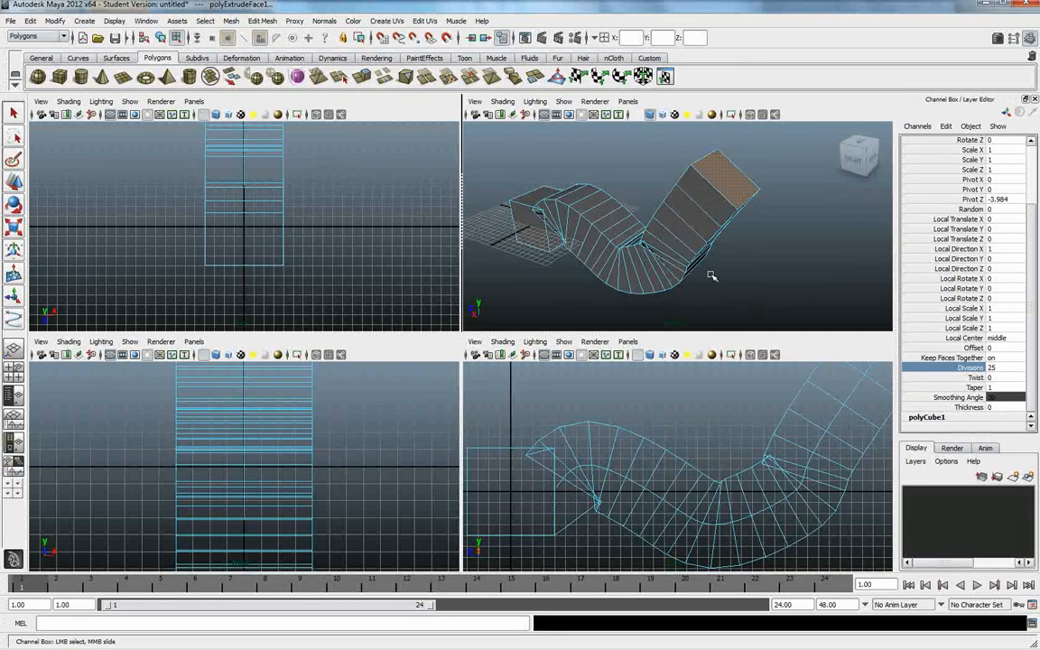
# Drag tube points near the cube junction to reshape the start of the extrusion
pyautogui.moveTo(711, 274); pyautogui.dragTo(629, 184)
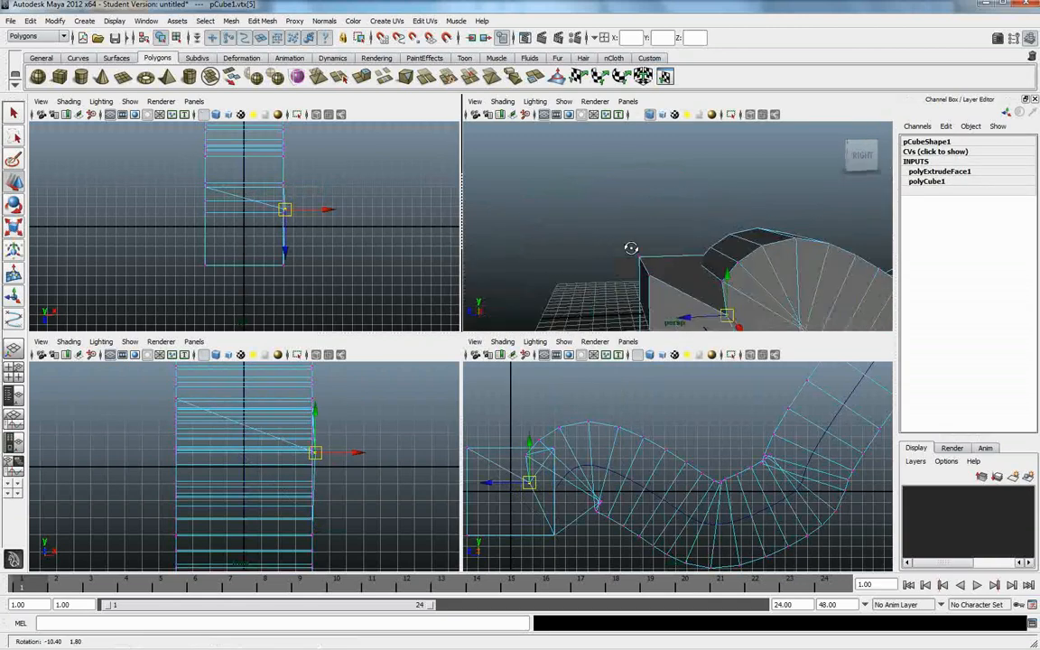
pyautogui.moveTo(677, 252); pyautogui.dragTo(614, 226)
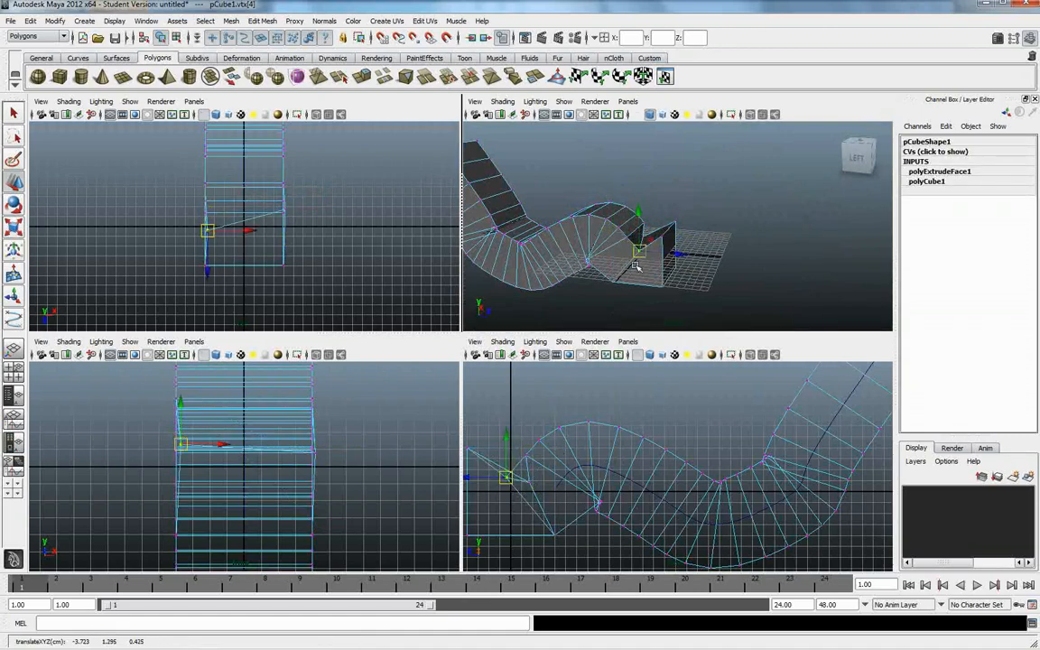
pyautogui.moveTo(631, 234); pyautogui.dragTo(491, 234)
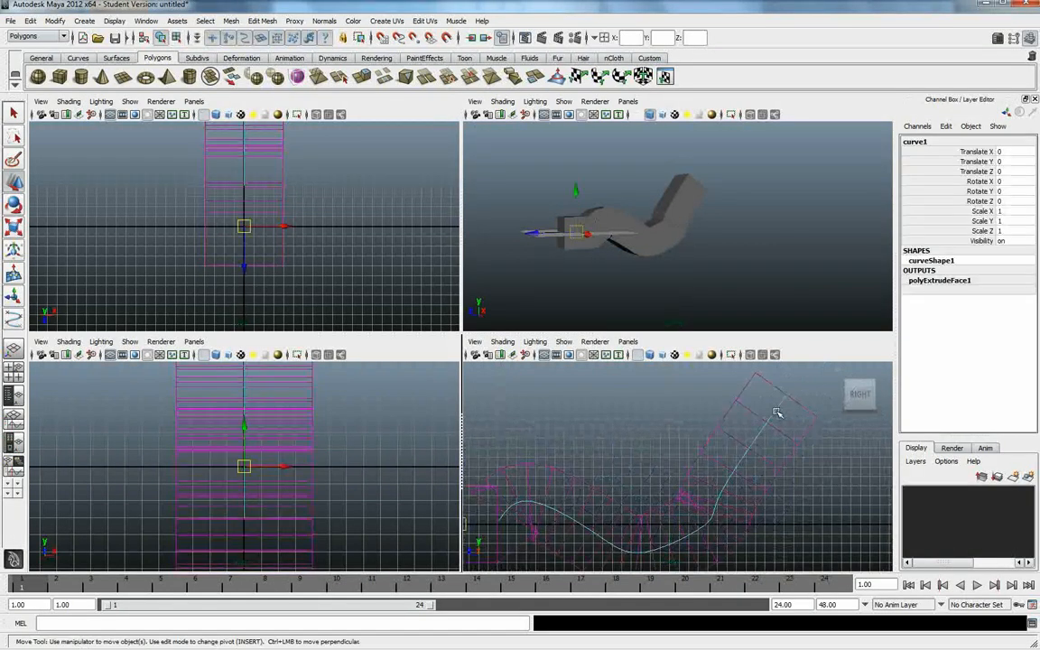
# Move several control vertices of the path curve into a new wavy shape the tube follows
pyautogui.rightClick(776, 411)
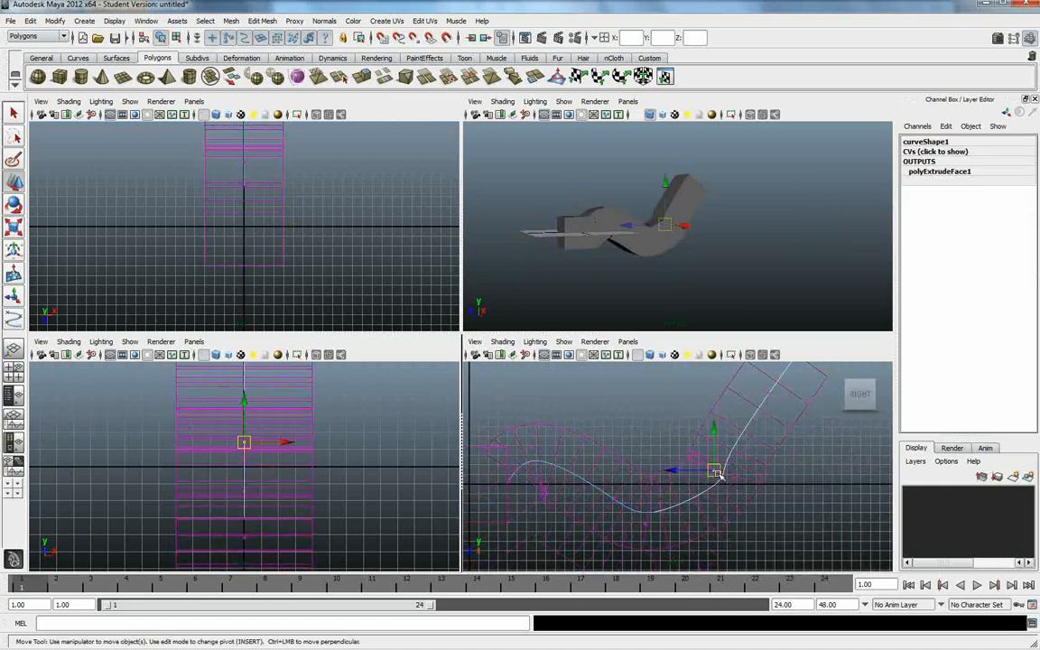
pyautogui.moveTo(713, 471); pyautogui.dragTo(779, 426)
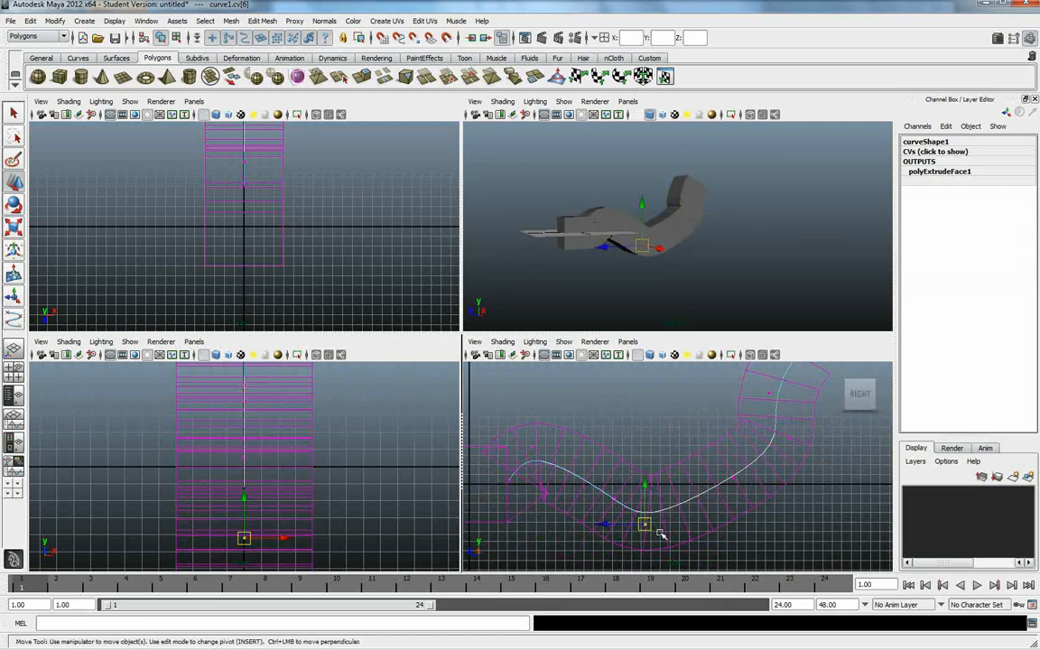
pyautogui.moveTo(643, 523); pyautogui.dragTo(614, 496)
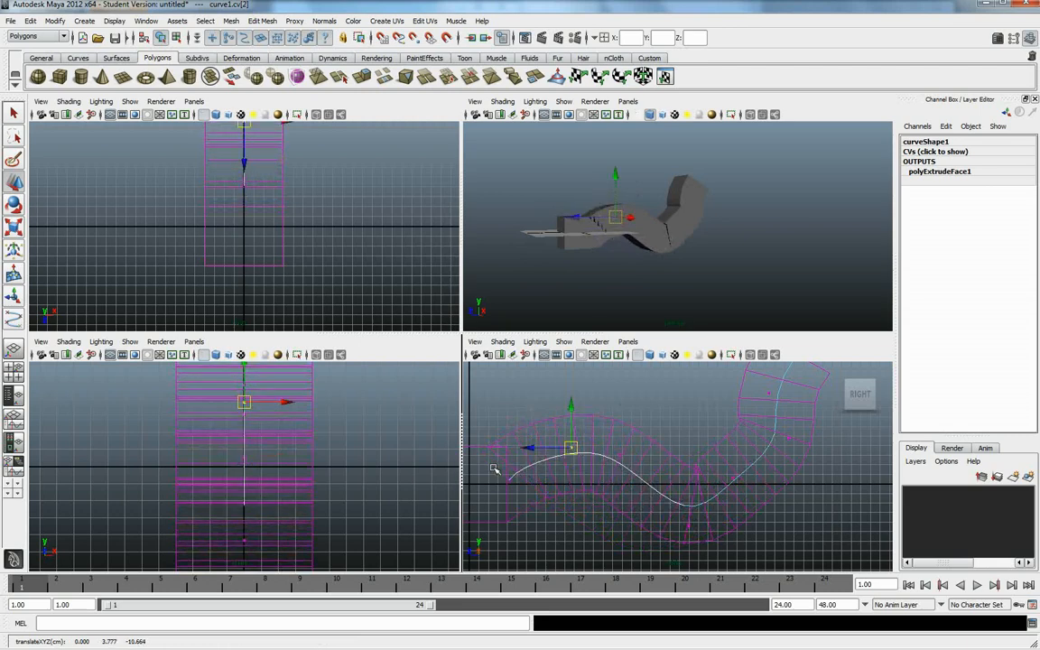
pyautogui.moveTo(243, 400); pyautogui.dragTo(243, 447)
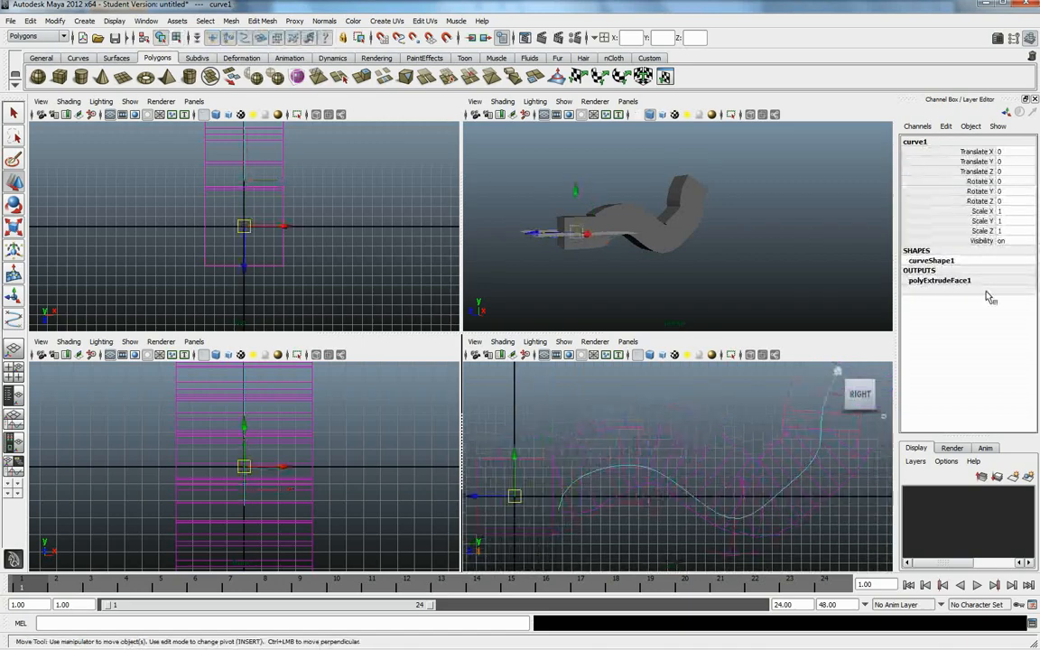
# Lower the polyExtrudeFace1 Taper value so the tube narrows toward its far end
pyautogui.click(938, 280)
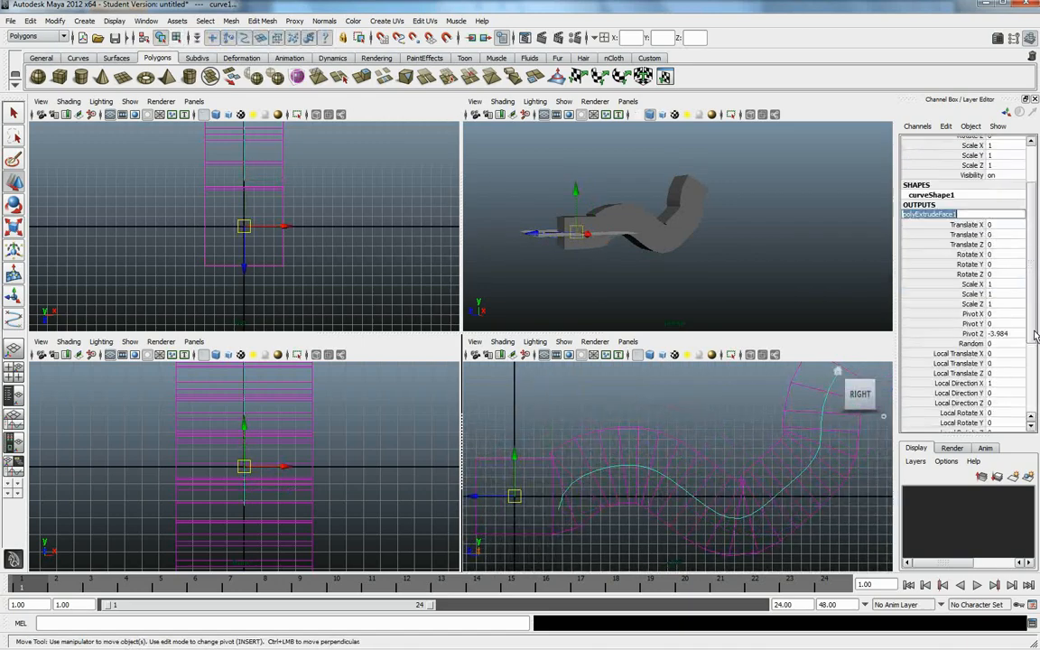
pyautogui.scroll(-3)
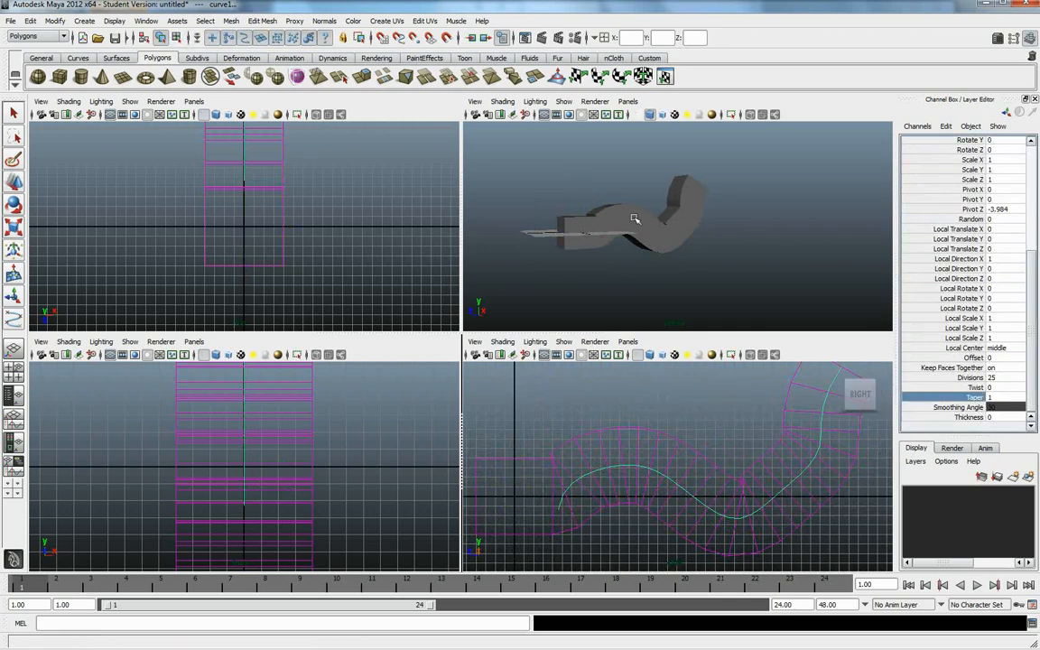
pyautogui.moveTo(635, 219); pyautogui.dragTo(613, 238)
pyautogui.write('0.1')
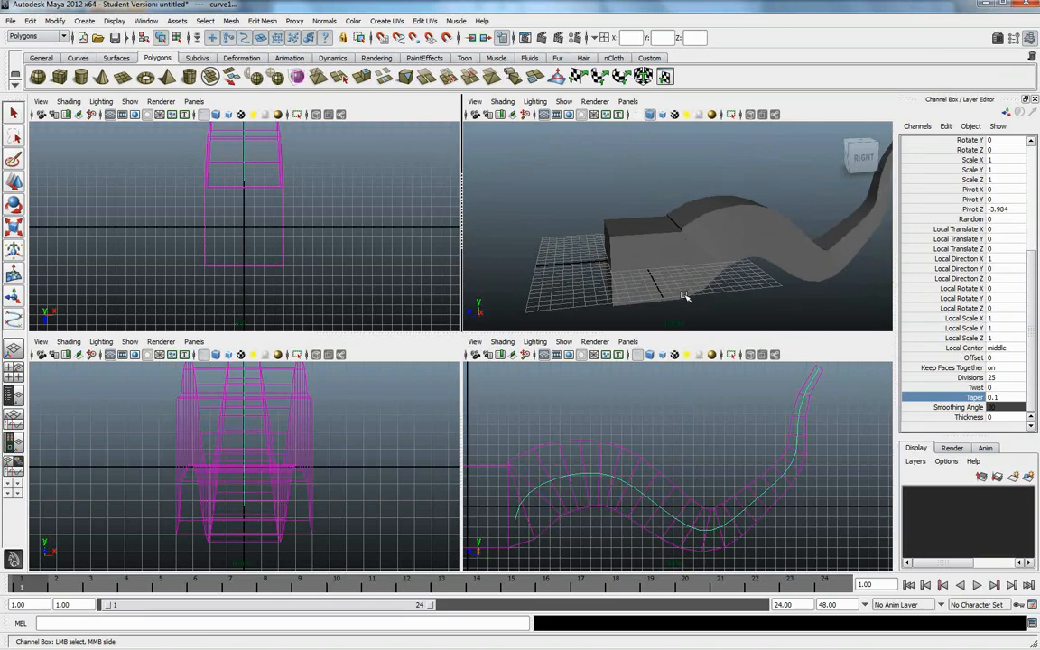
pyautogui.moveTo(682, 294)
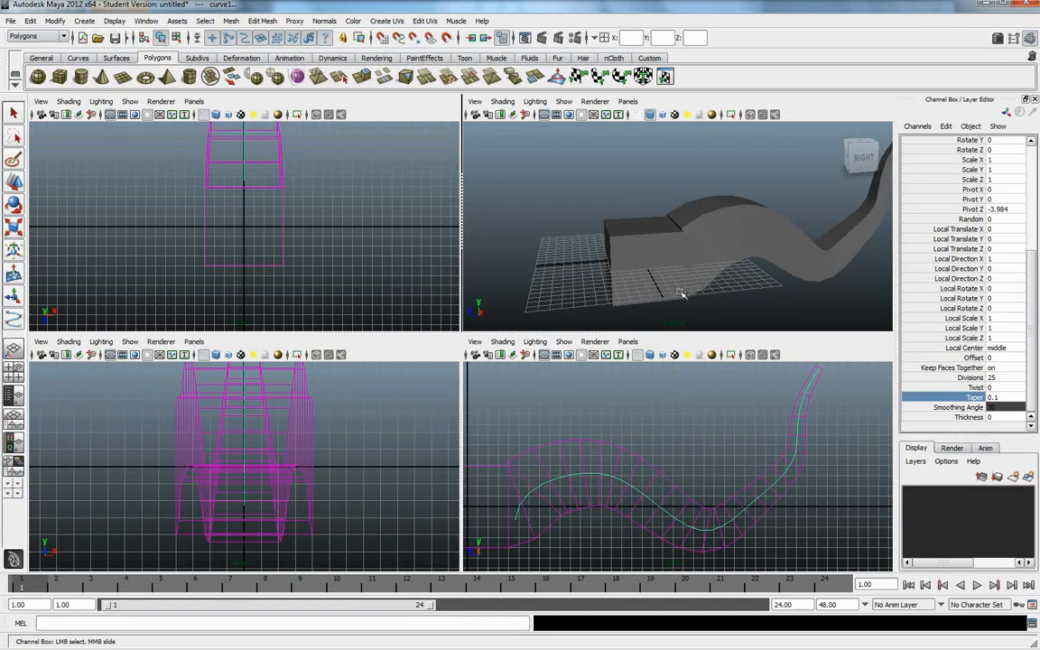
# Marquee-select vertices at the cube end of the tube and move them to refine its shape
pyautogui.moveTo(683, 293); pyautogui.dragTo(682, 267)
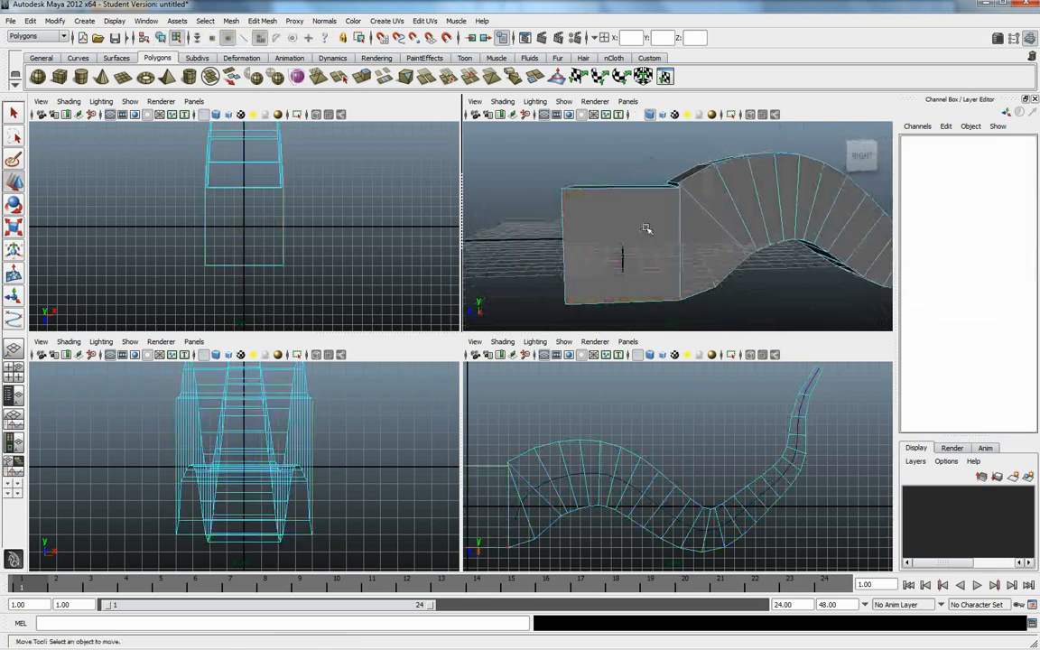
pyautogui.moveTo(647, 228); pyautogui.dragTo(761, 269)
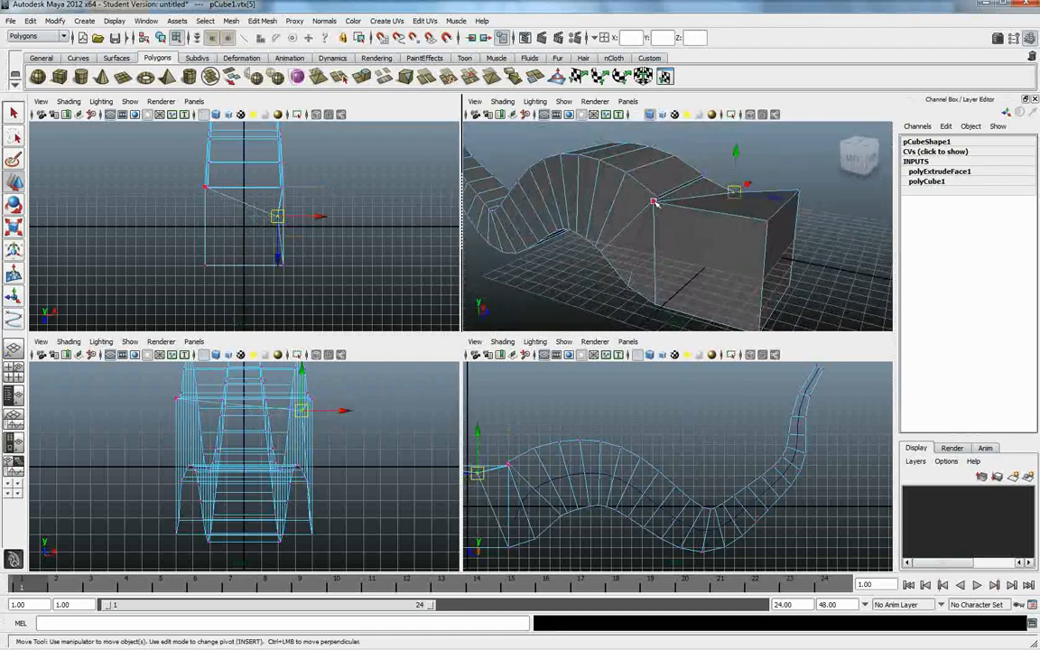
pyautogui.moveTo(677, 207); pyautogui.dragTo(758, 235)
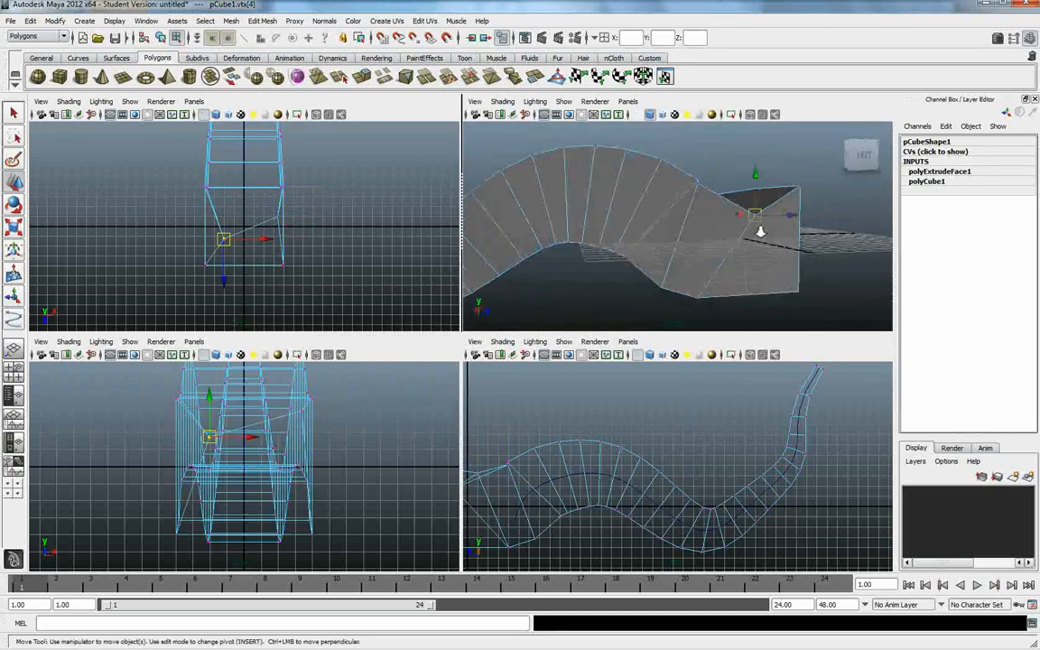